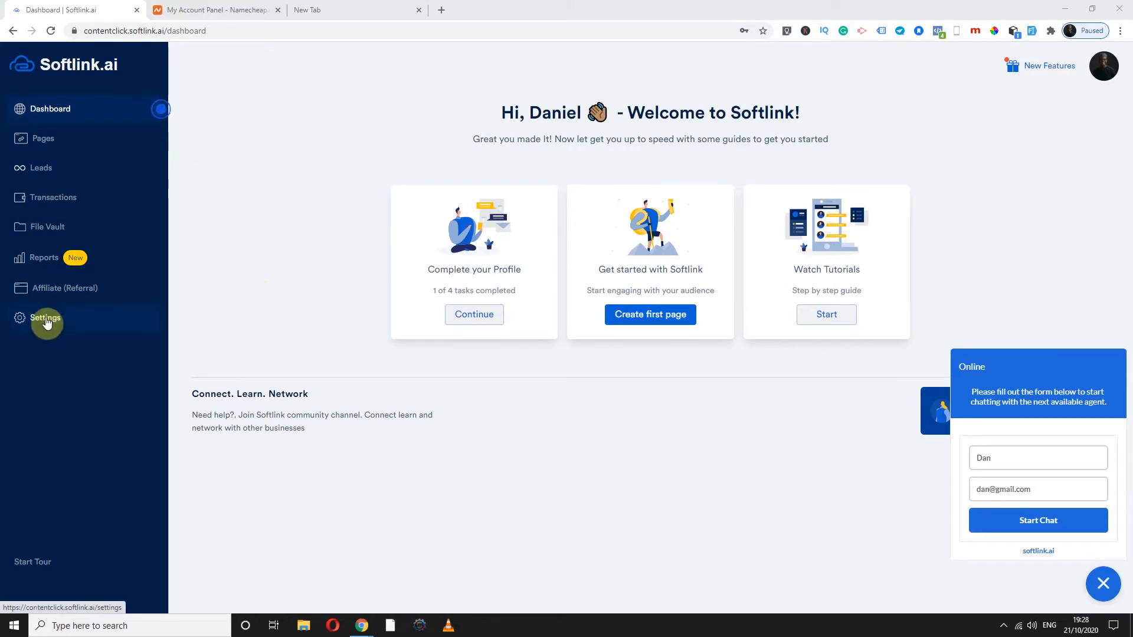
Show the Domain Integrations list in Settings, listing danielfolley.com and danielf.com.
left_click(45, 318)
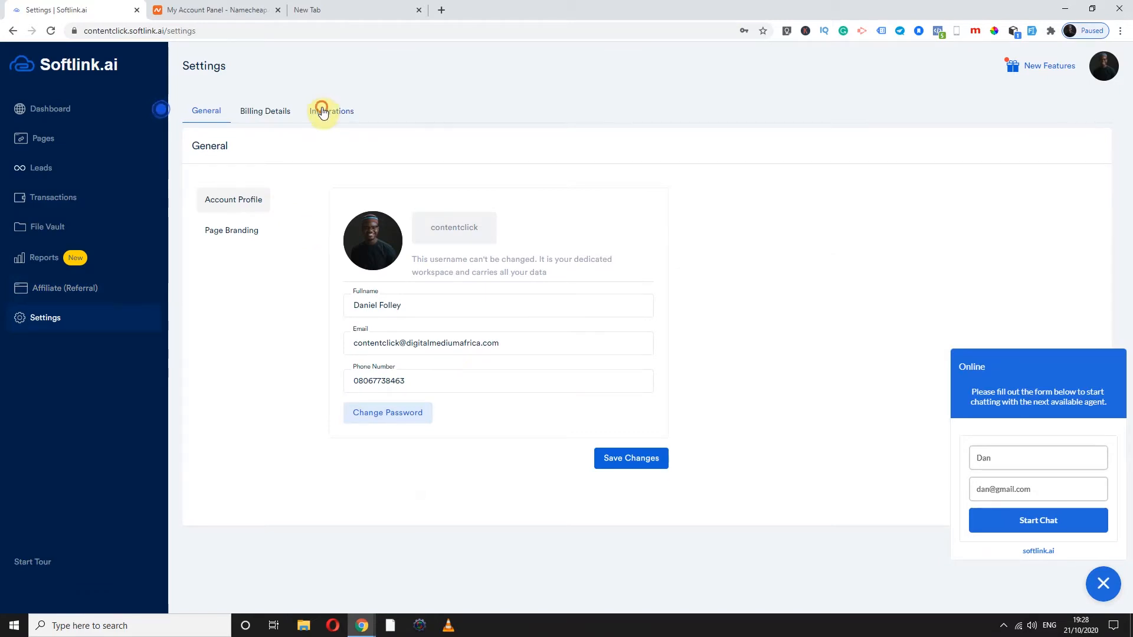
left_click(331, 110)
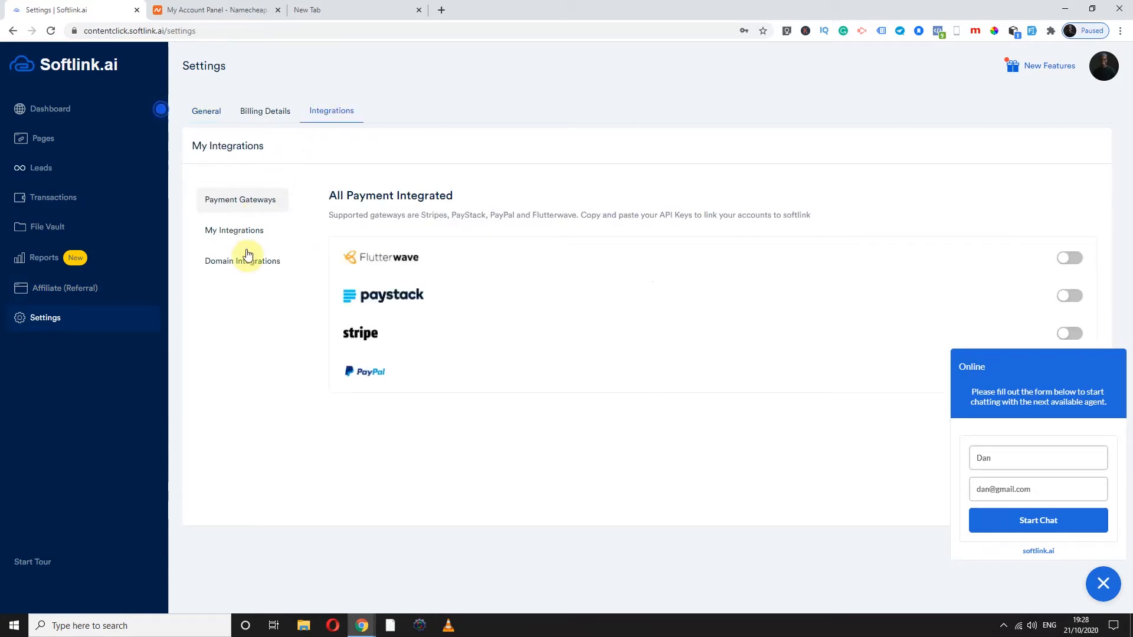
left_click(241, 261)
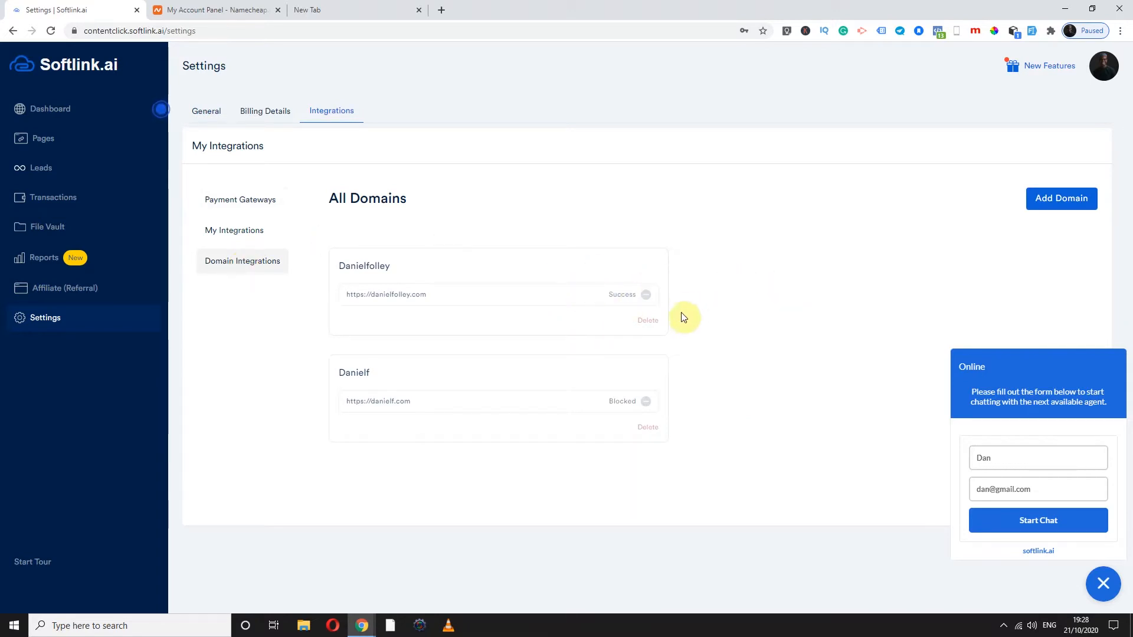
mouse_move(1060, 210)
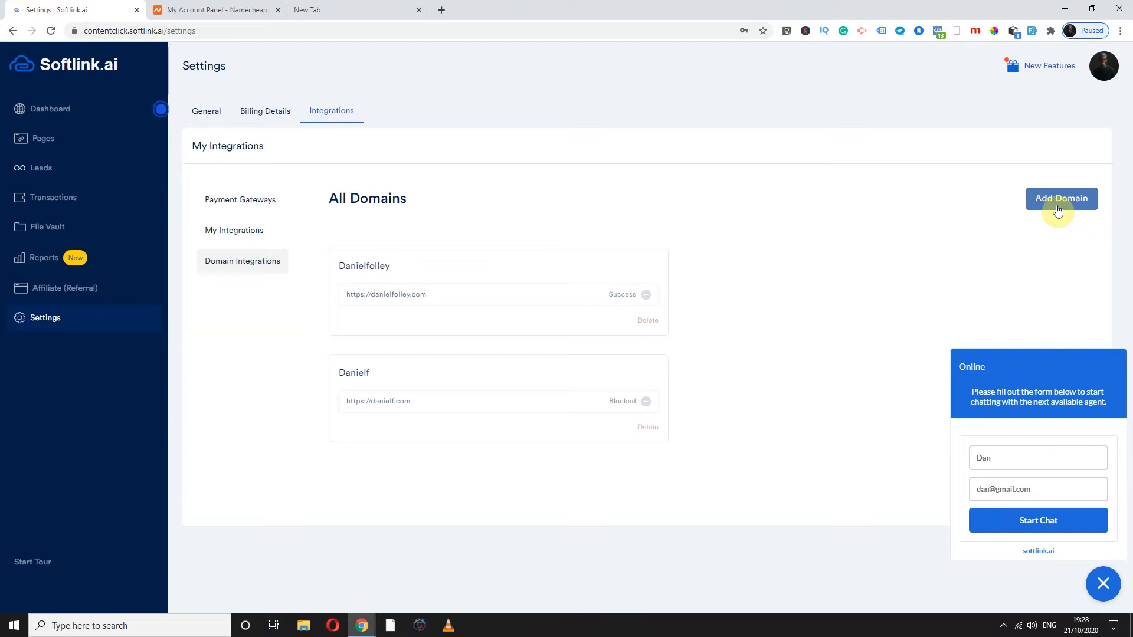
Start a new domain and select ns1.softlink.ai from the nameserver notice.
left_click(1060, 198)
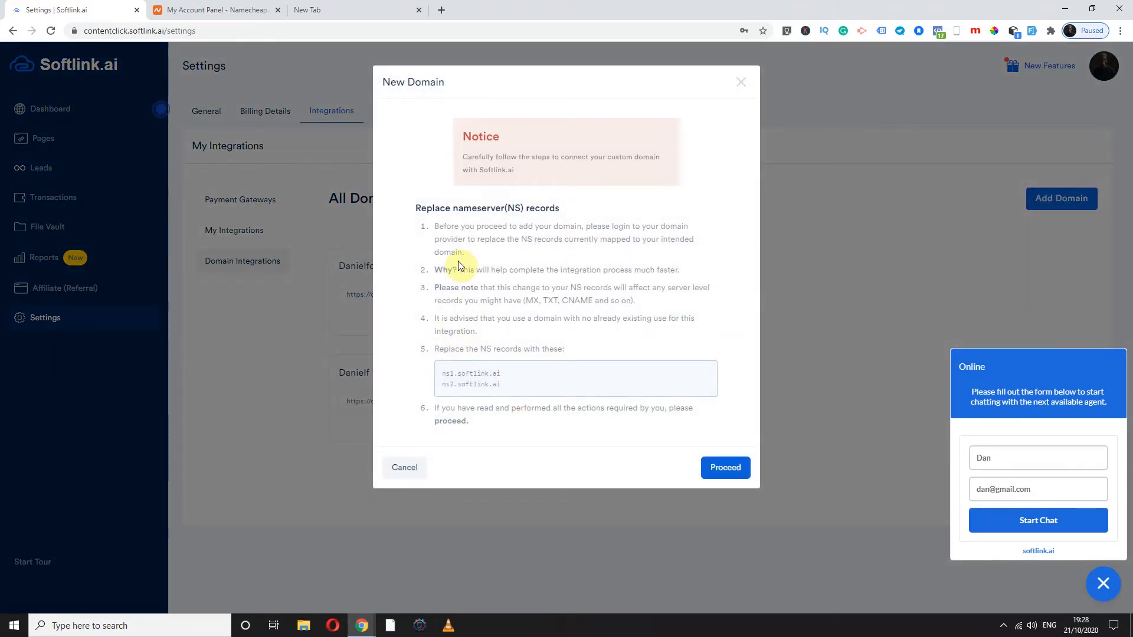
mouse_move(417, 207)
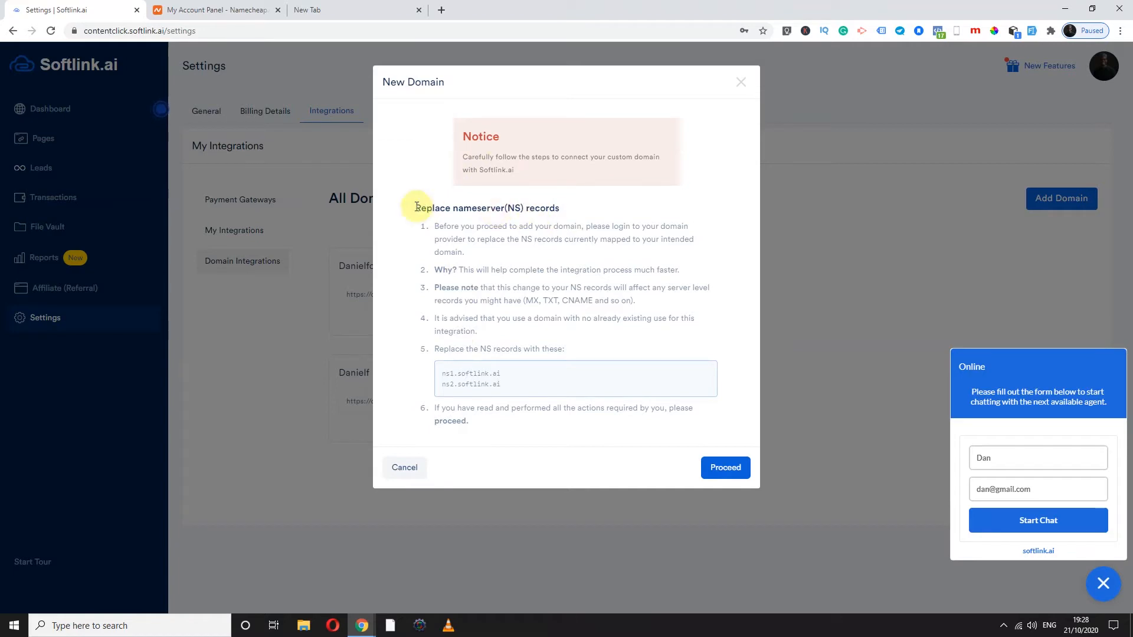
mouse_move(506, 352)
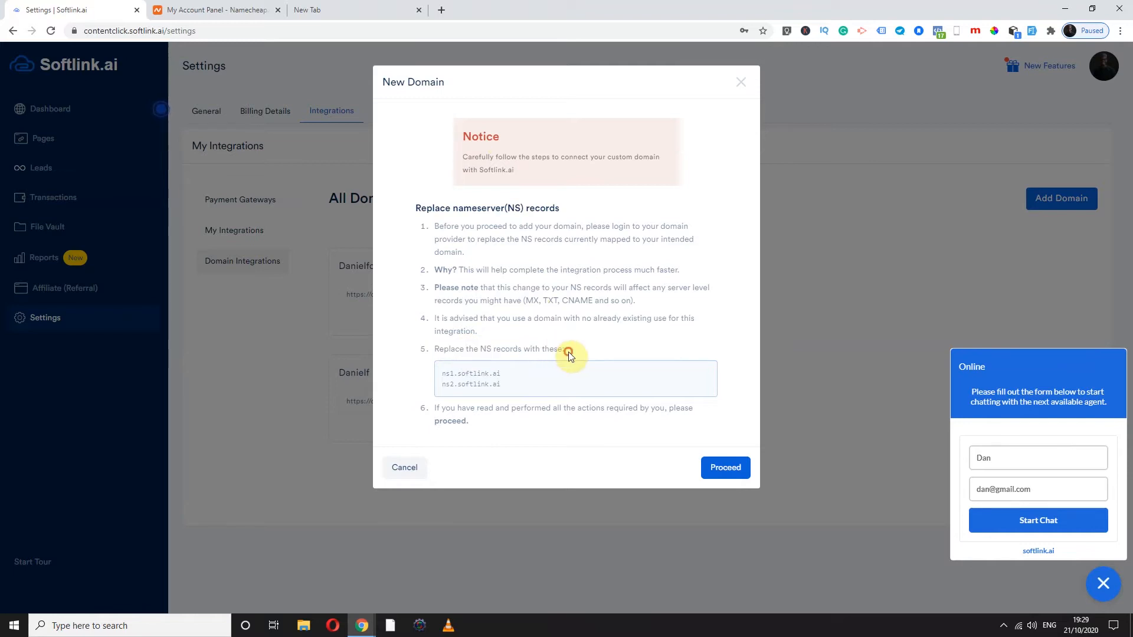
double_click(466, 373)
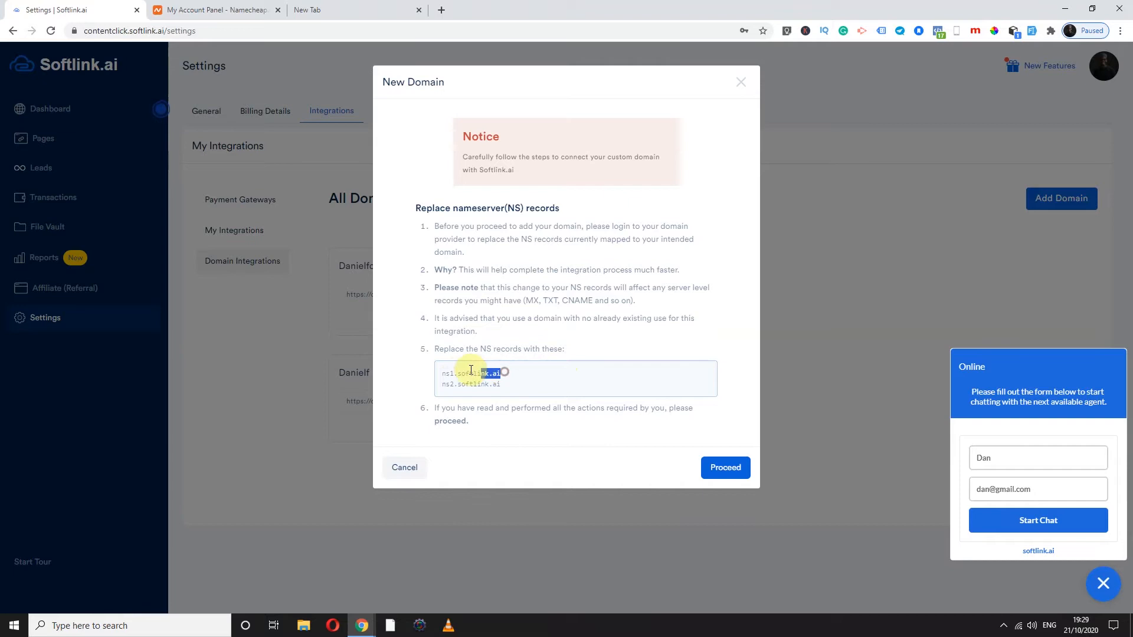
left_click_drag(499, 373, 442, 373)
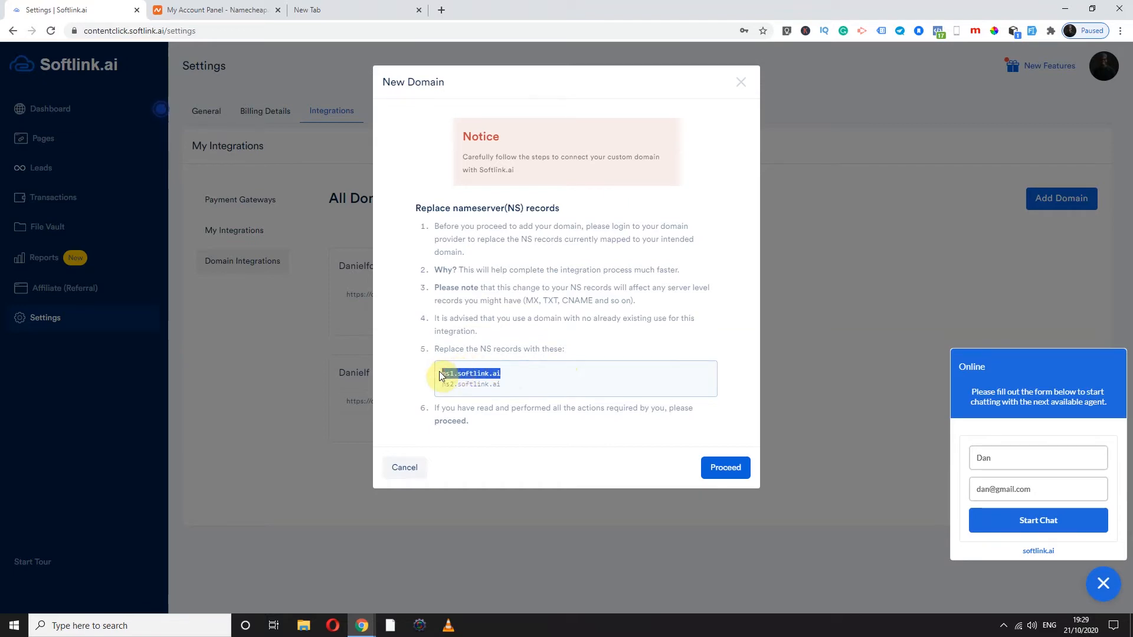
mouse_move(538, 299)
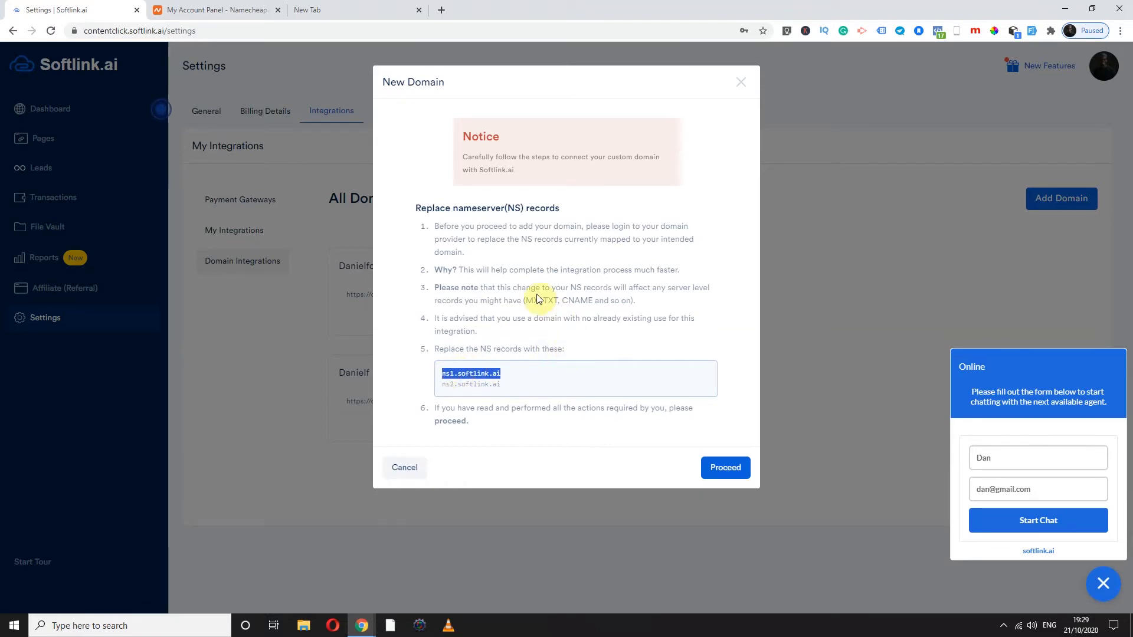
mouse_move(464, 178)
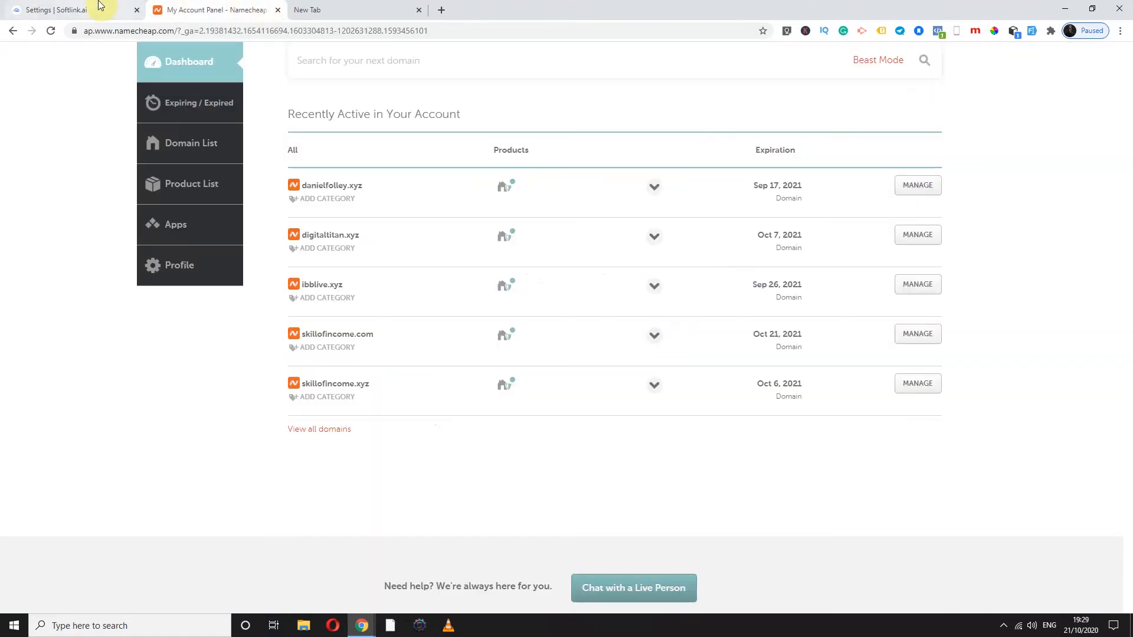
Reselect ns1.softlink.ai in Softlink.ai, then switch to the Namecheap account.
left_click(55, 9)
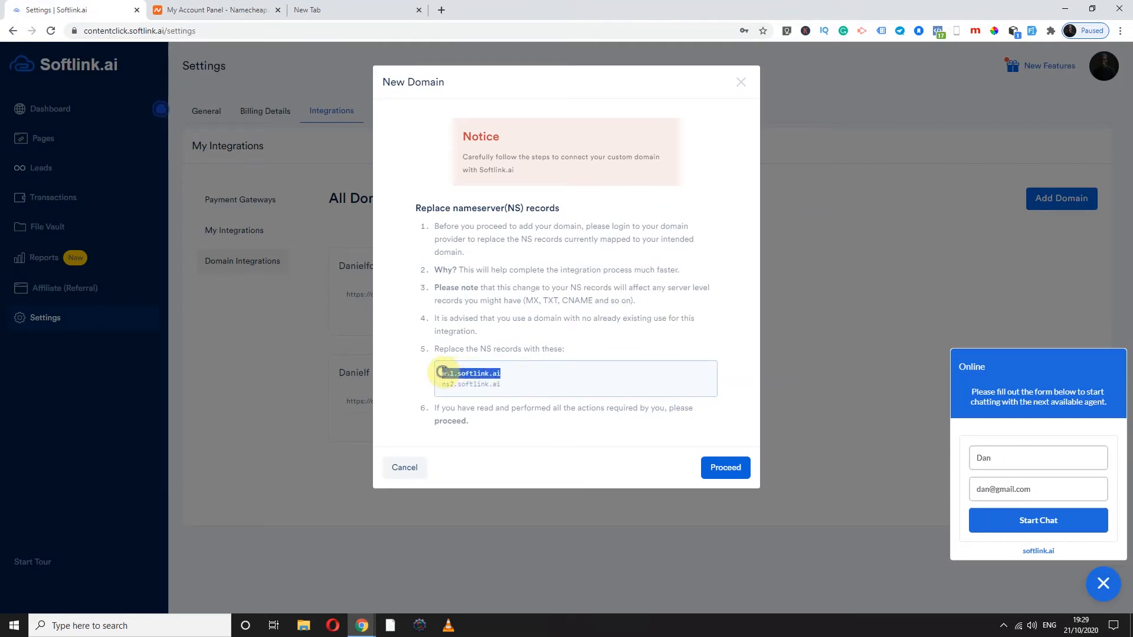
double_click(470, 373)
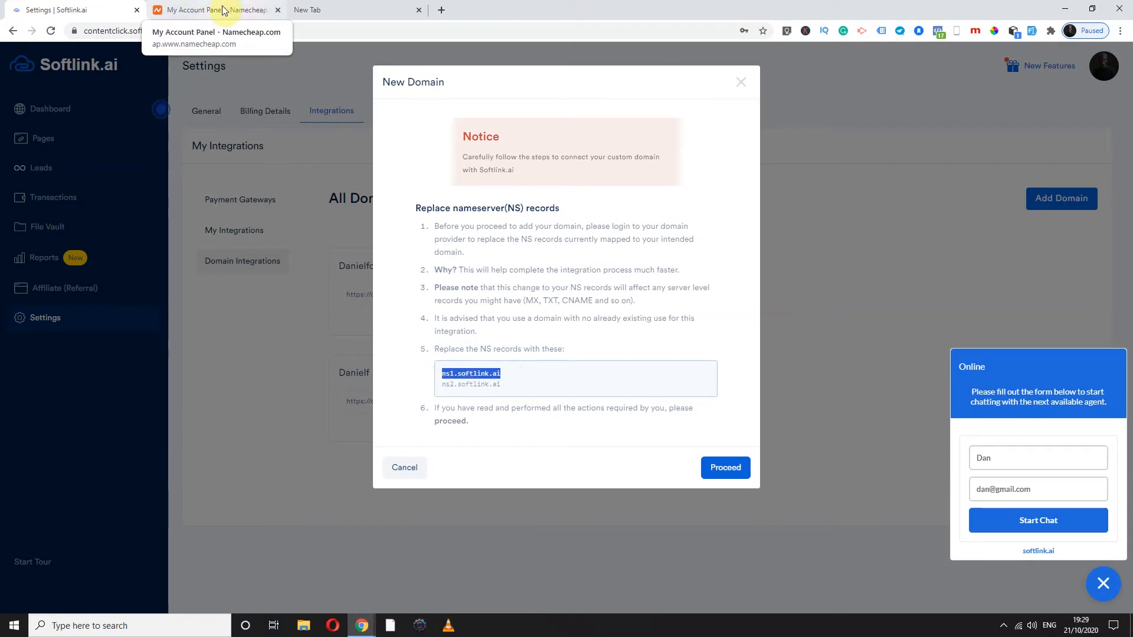
left_click(209, 10)
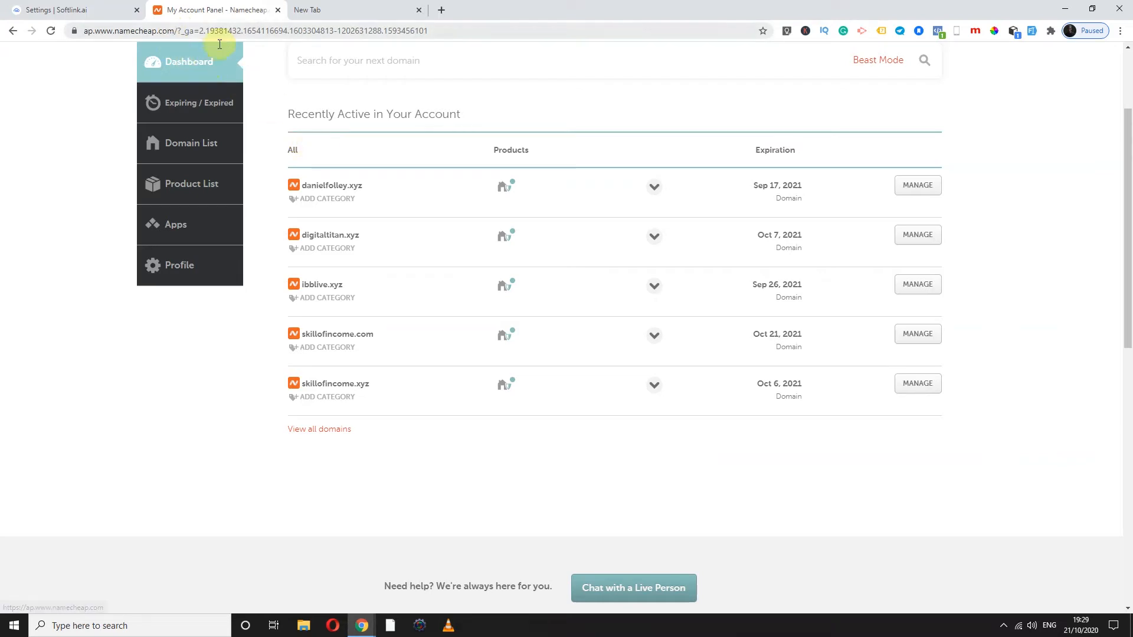
mouse_move(375, 196)
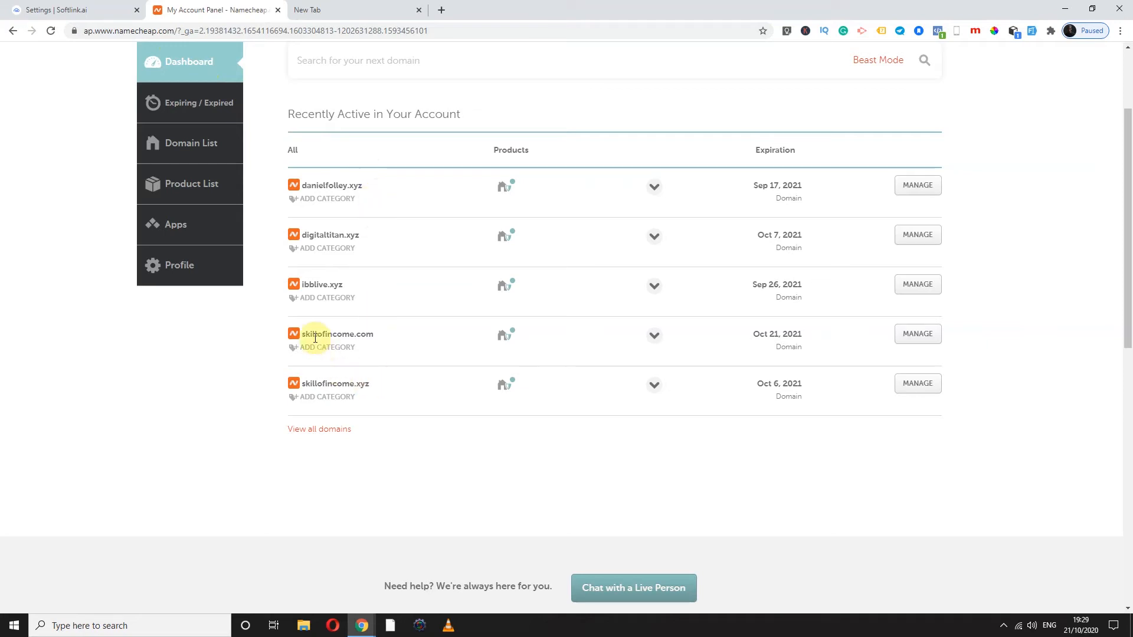
Select skillofincome.com on the Namecheap dashboard and open its management page.
double_click(308, 334)
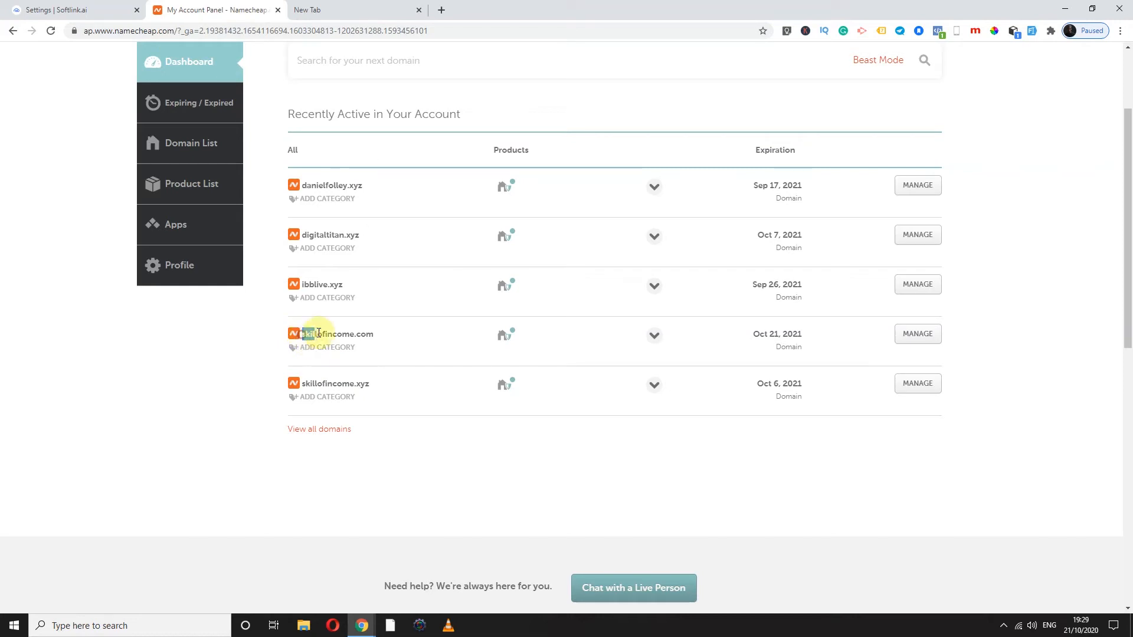
double_click(334, 334)
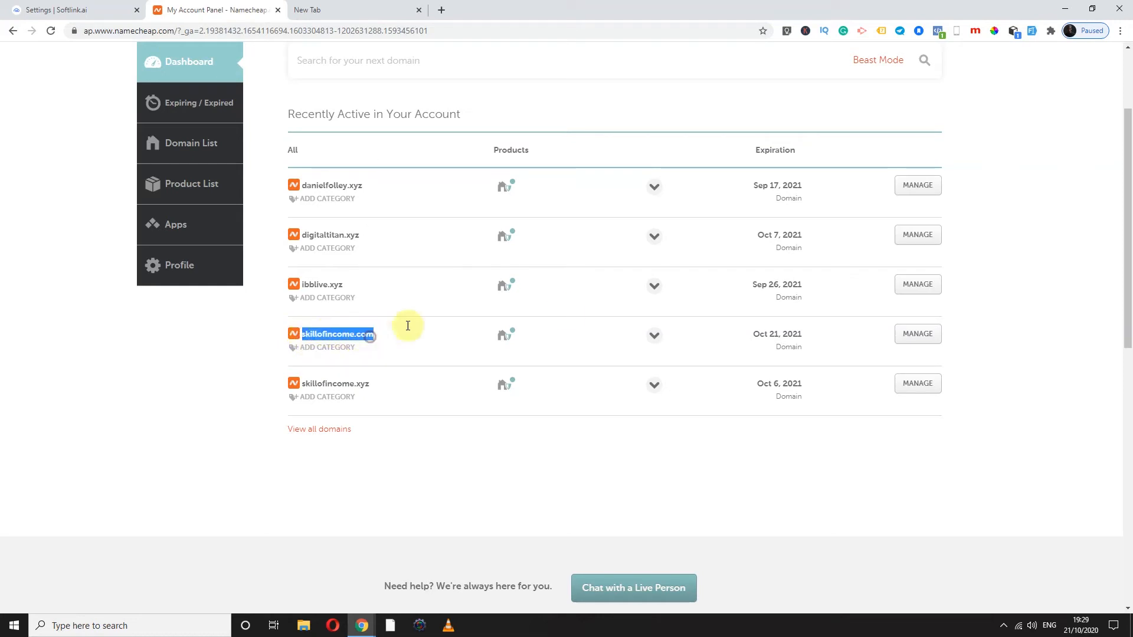
mouse_move(917, 334)
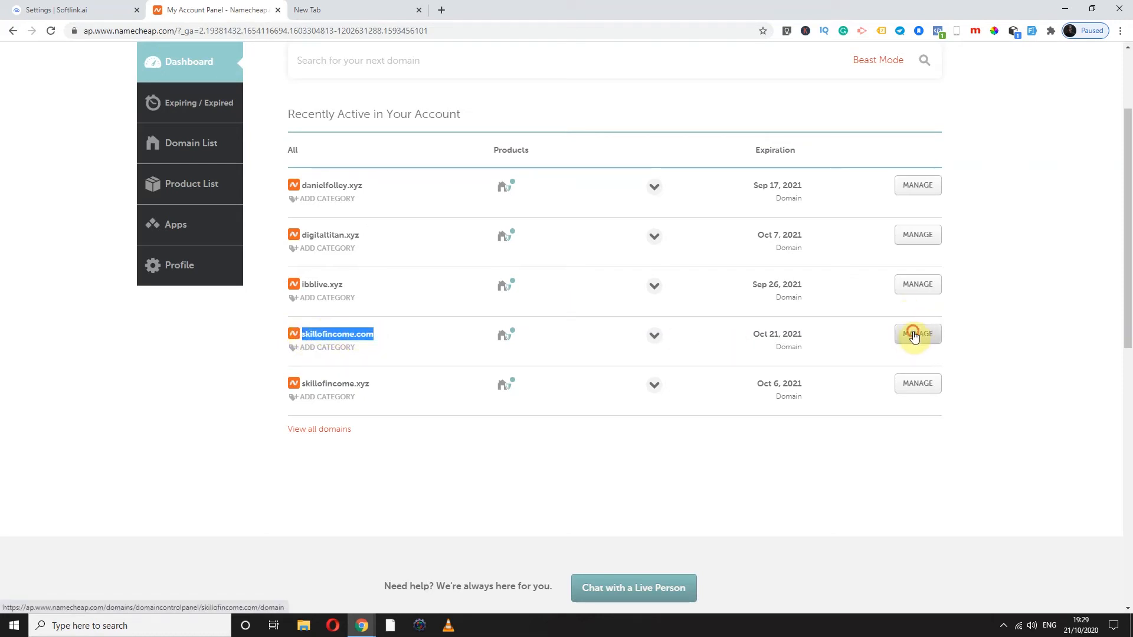
left_click(917, 334)
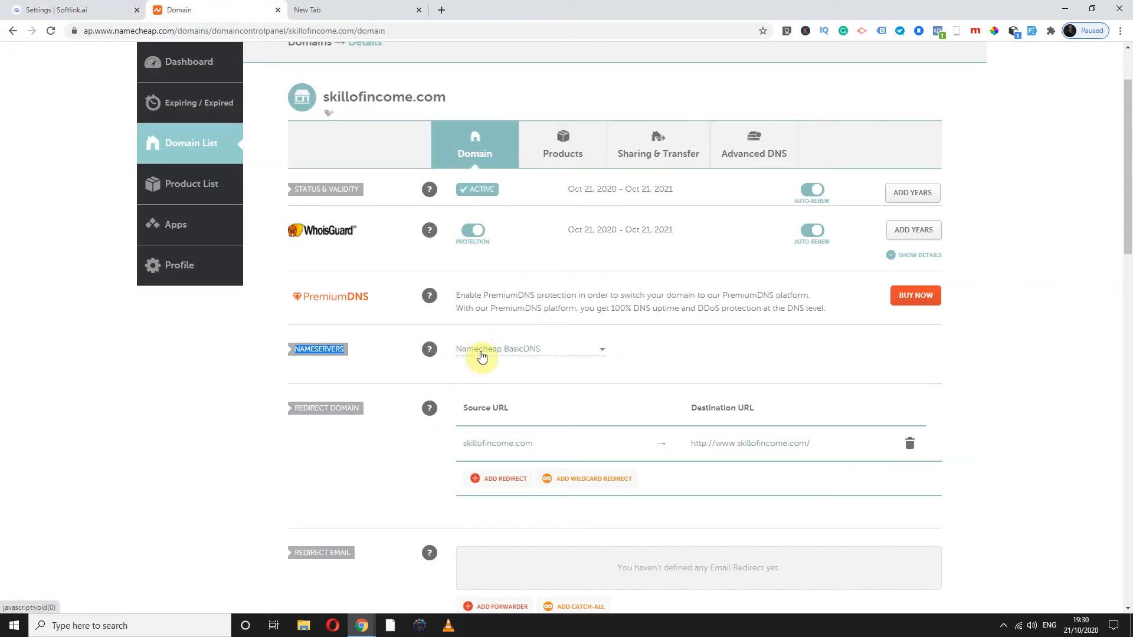
Set skillofincome.com nameservers to Custom DNS with ns1.softlink.ai and ns2.softlink.ai.
left_click(531, 348)
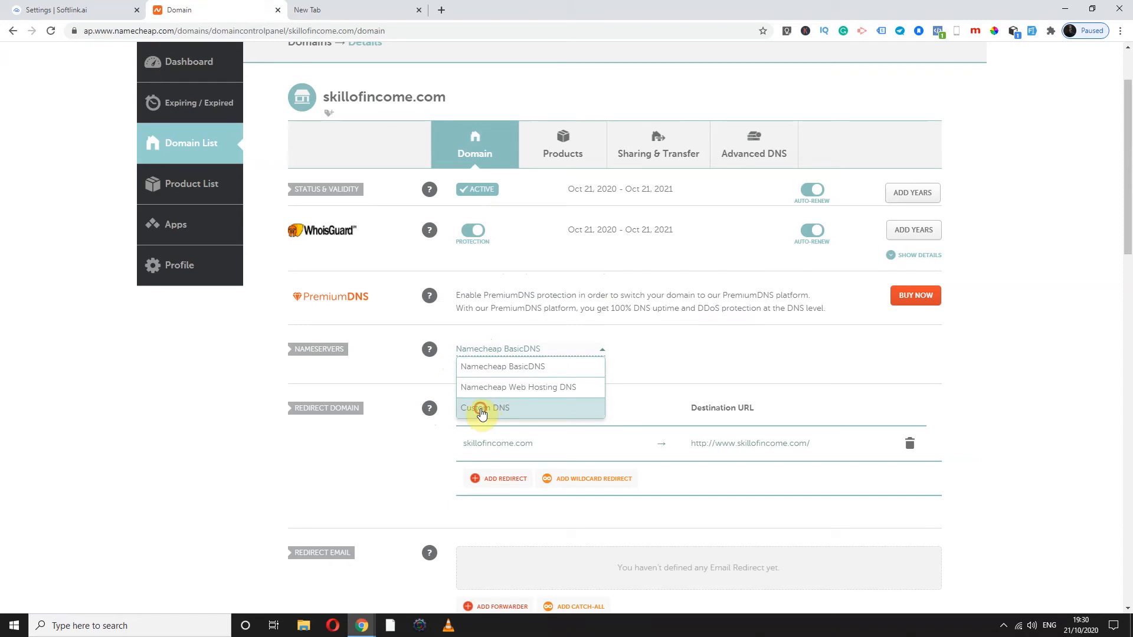
left_click(483, 408)
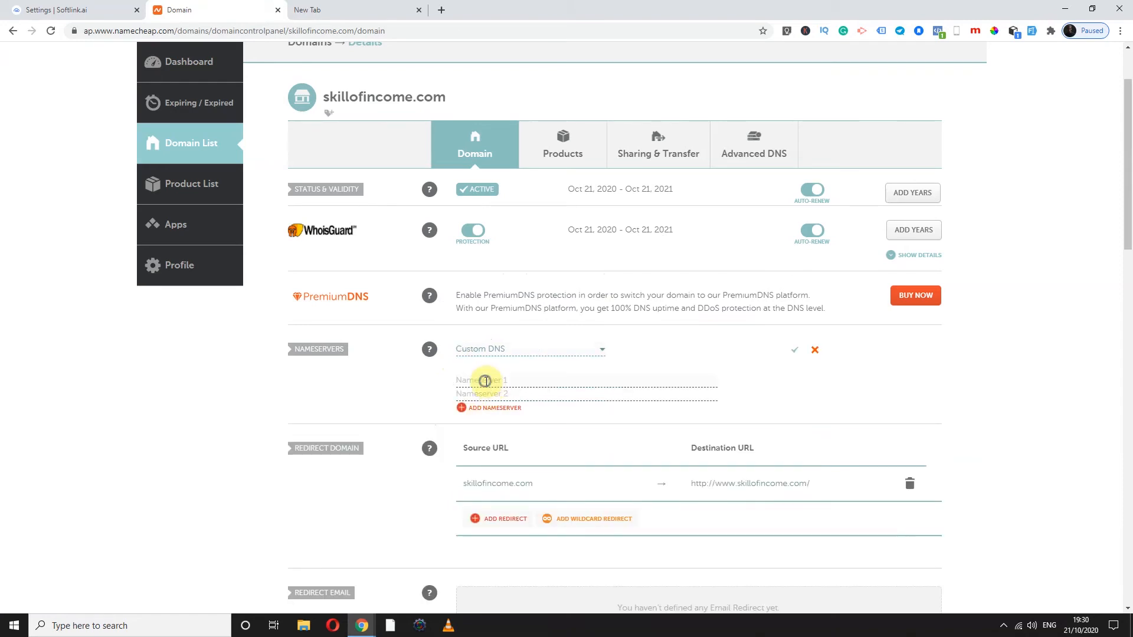
type("ns1.softlink.ai")
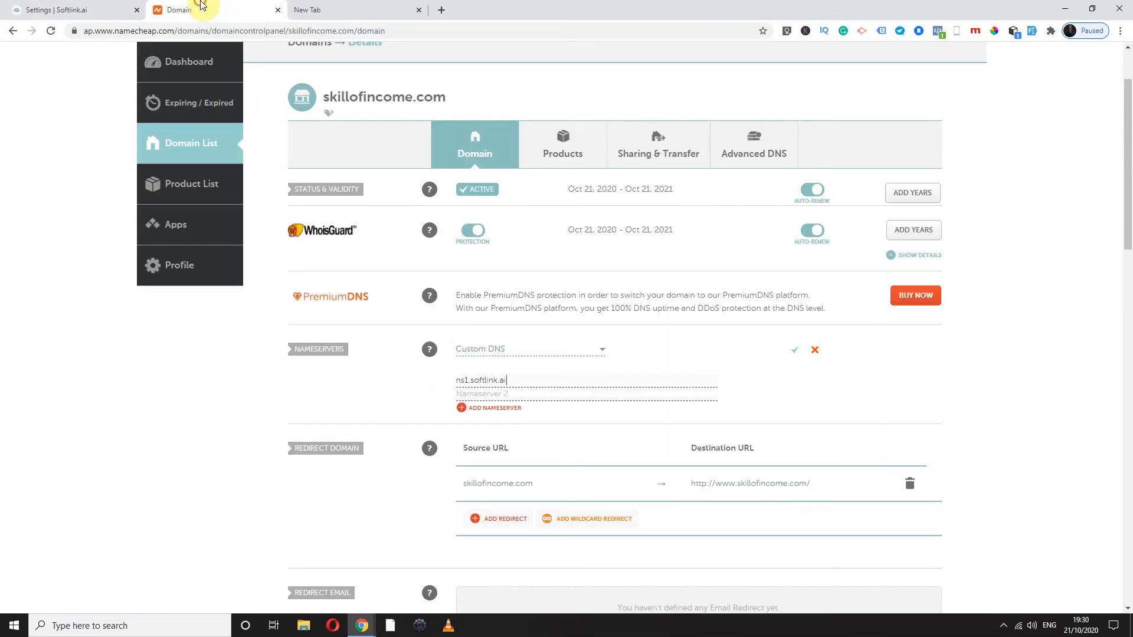
right_click(482, 394)
type("ns2.softlink.ai")
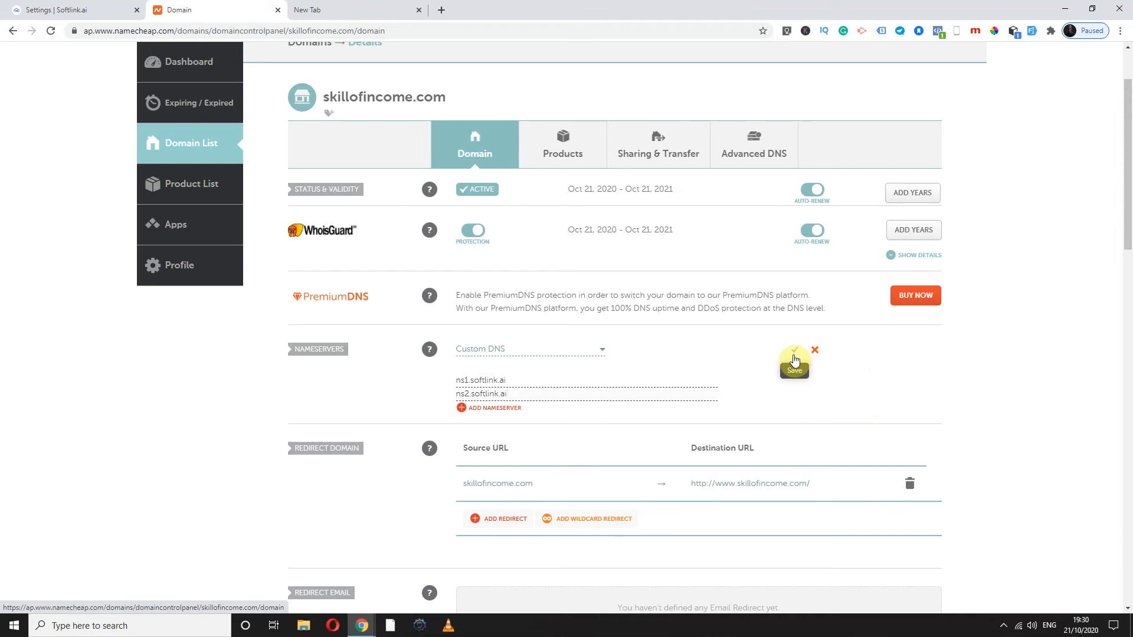
Save the custom nameservers, highlight the 48-hour update notice, and return to Softlink.ai.
left_click(793, 365)
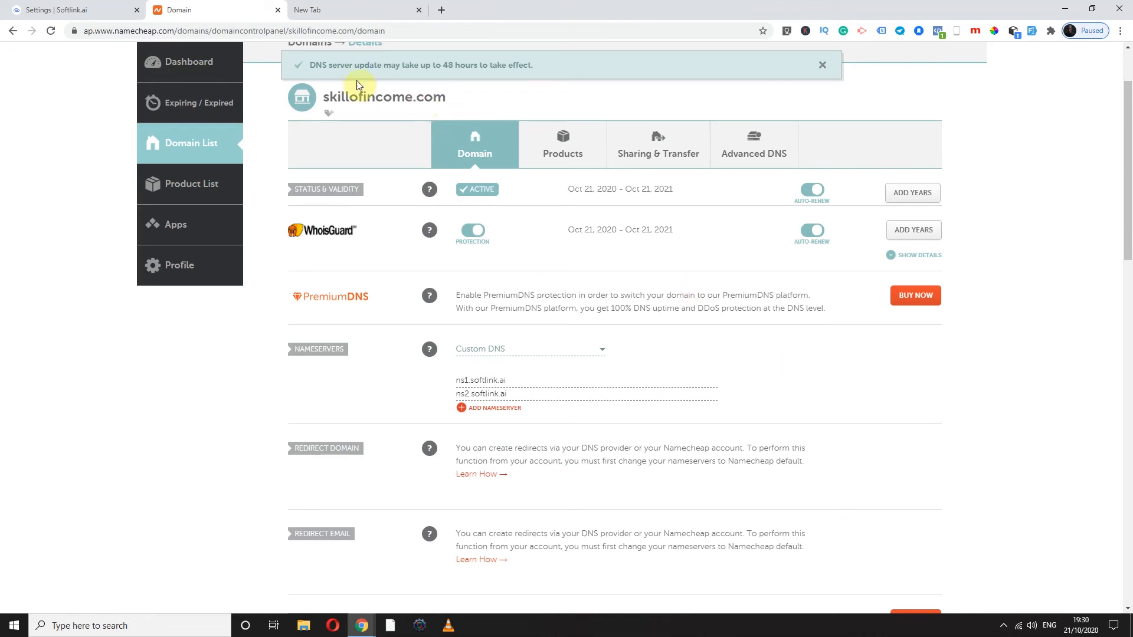
double_click(449, 65)
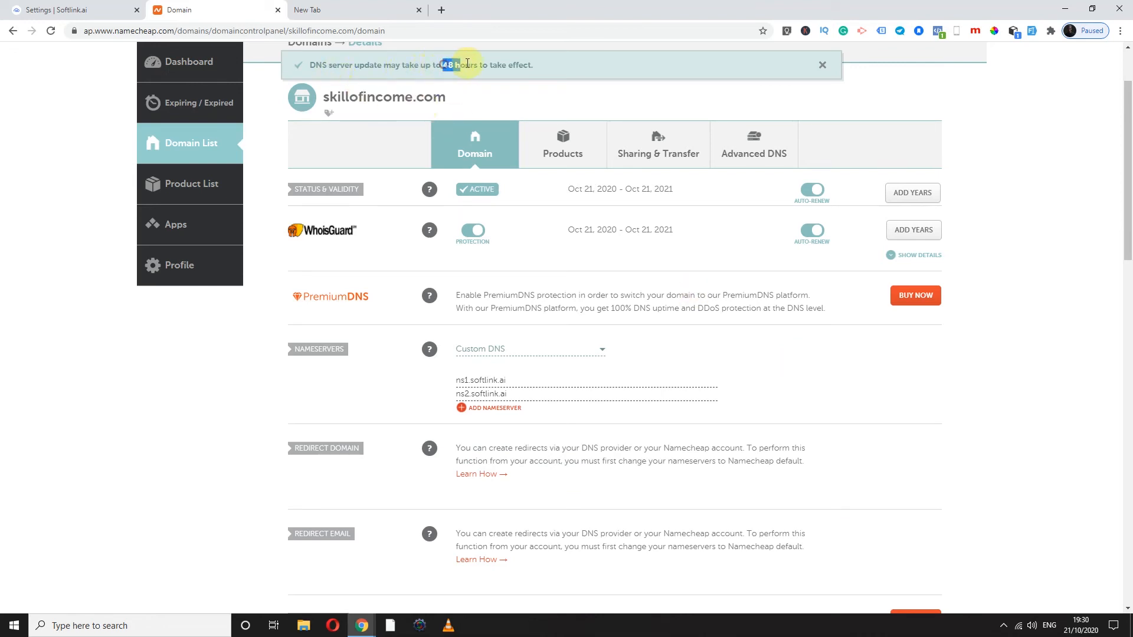
left_click_drag(448, 65, 531, 65)
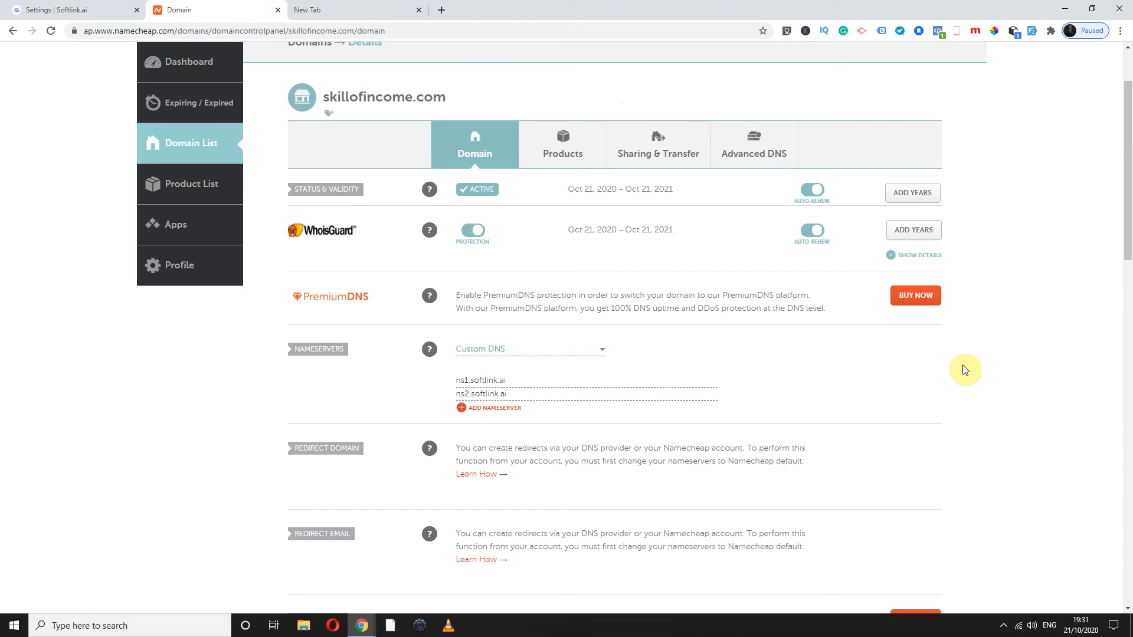
mouse_move(962, 369)
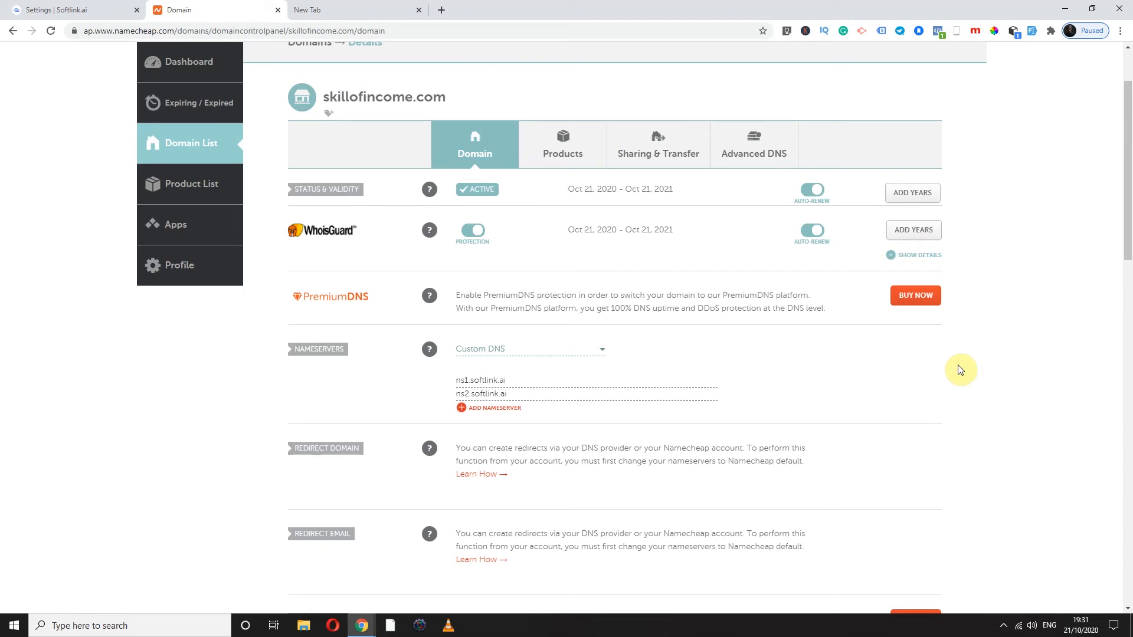
left_click(68, 10)
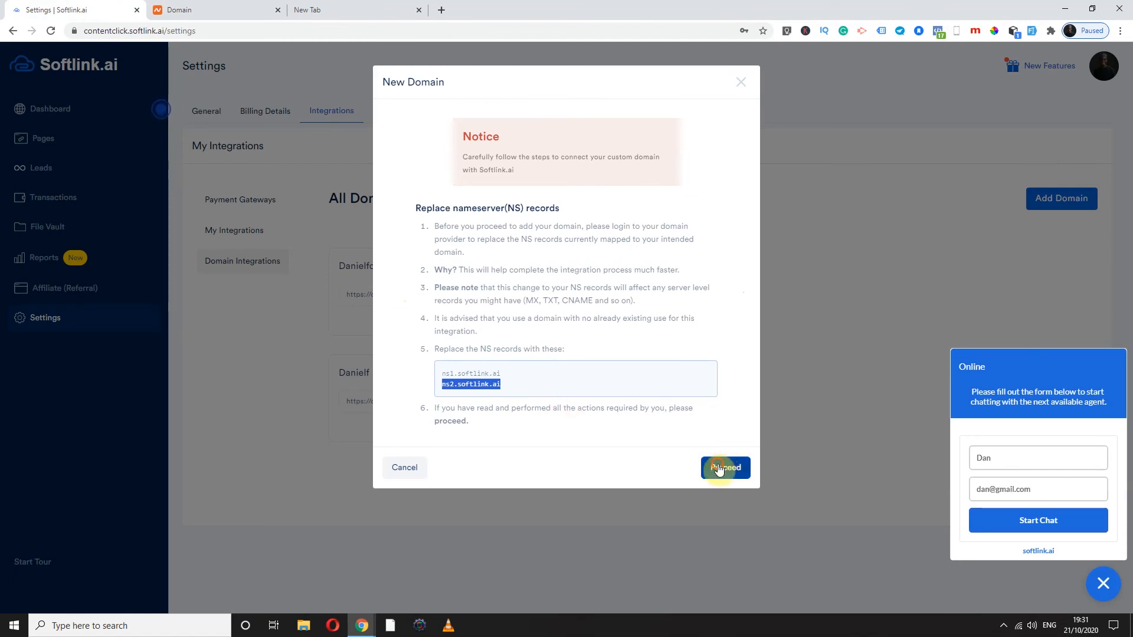
Proceed past the notice and add domain skillofincome with the .com extension.
left_click(724, 468)
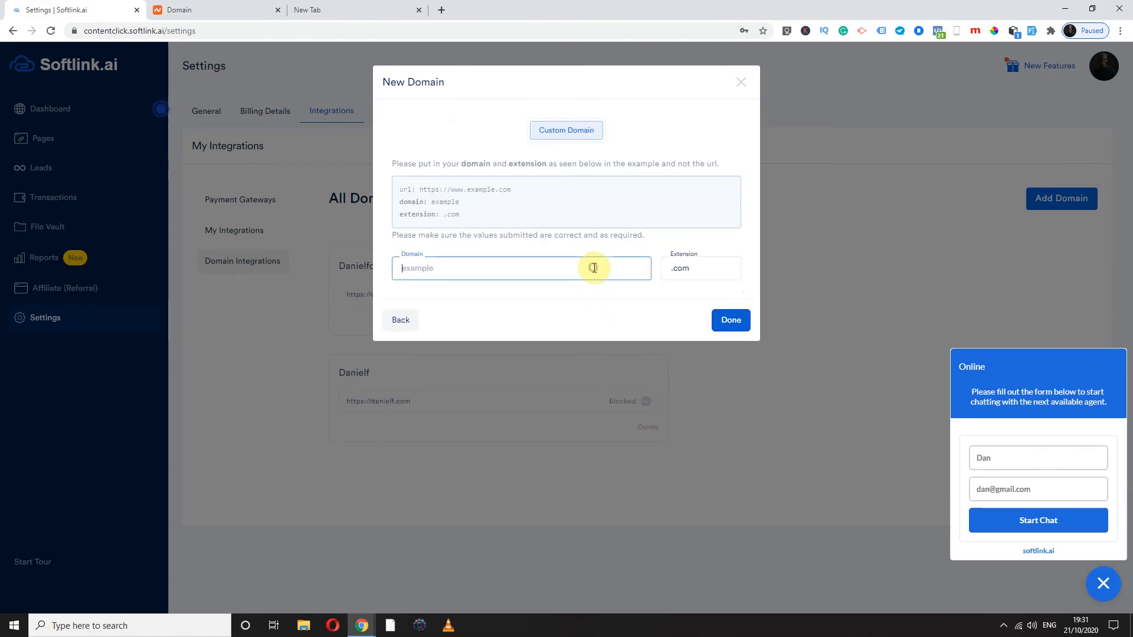
type("skillof")
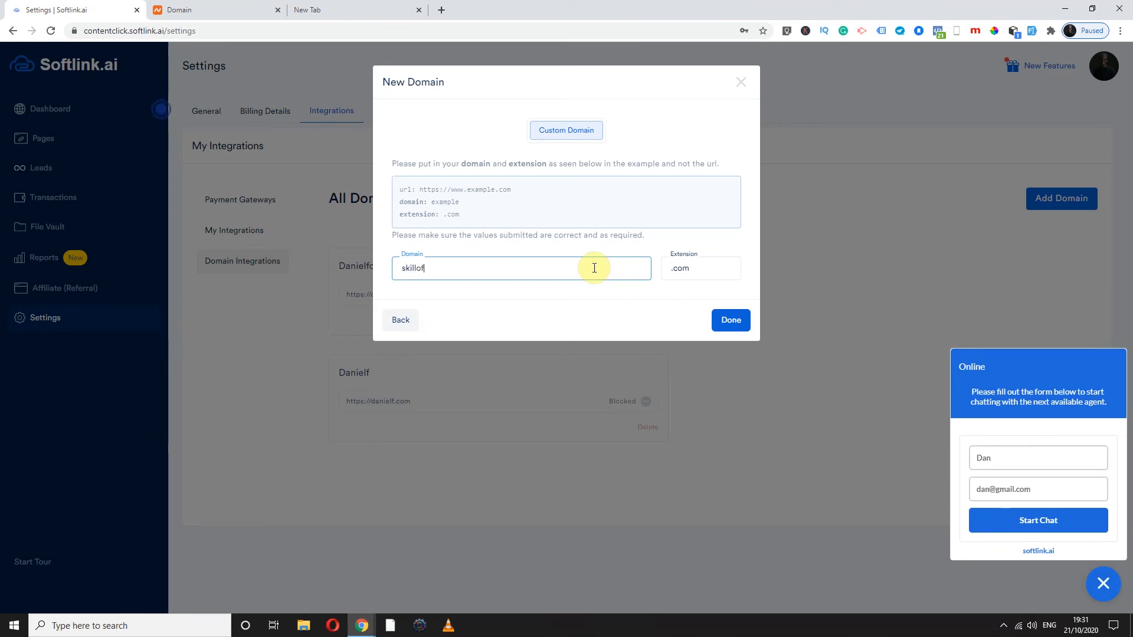
type("income")
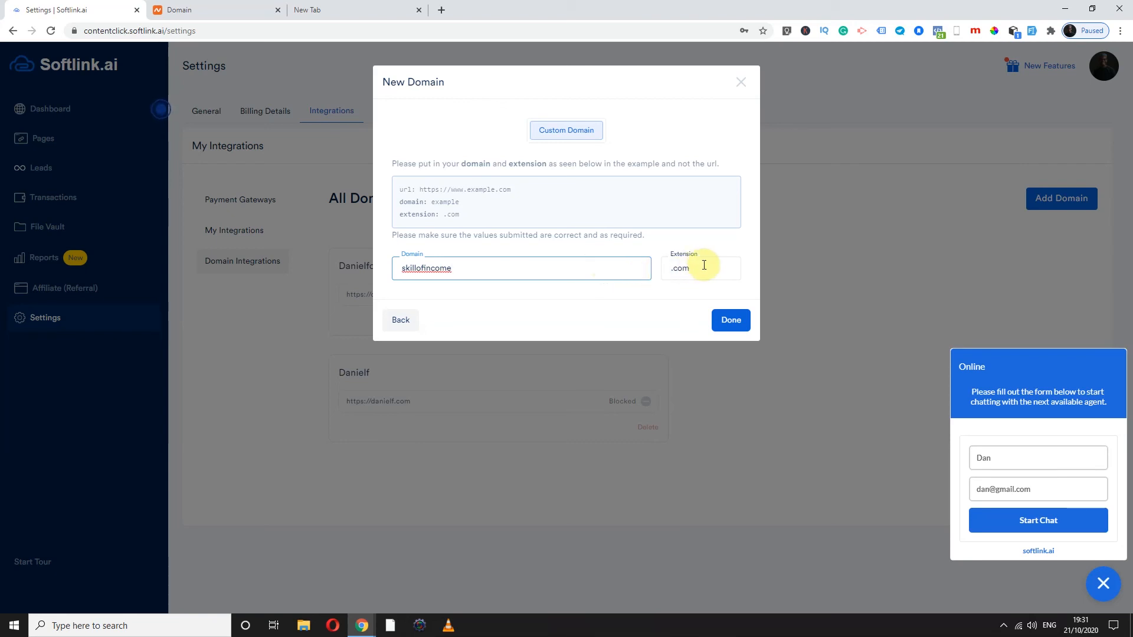
left_click(699, 268)
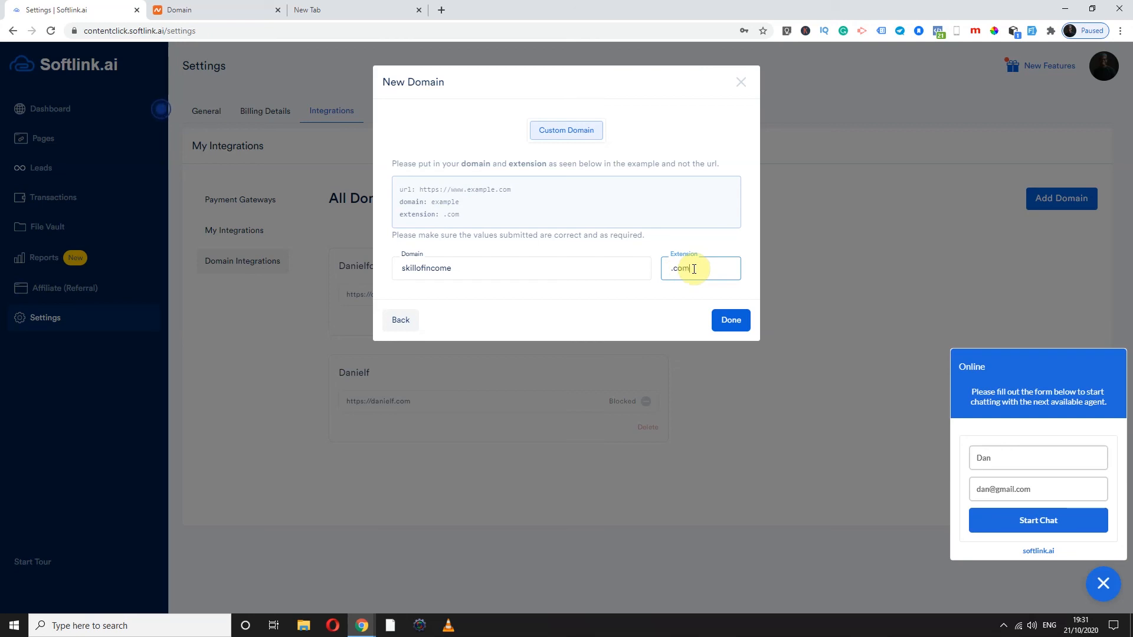
left_click(730, 319)
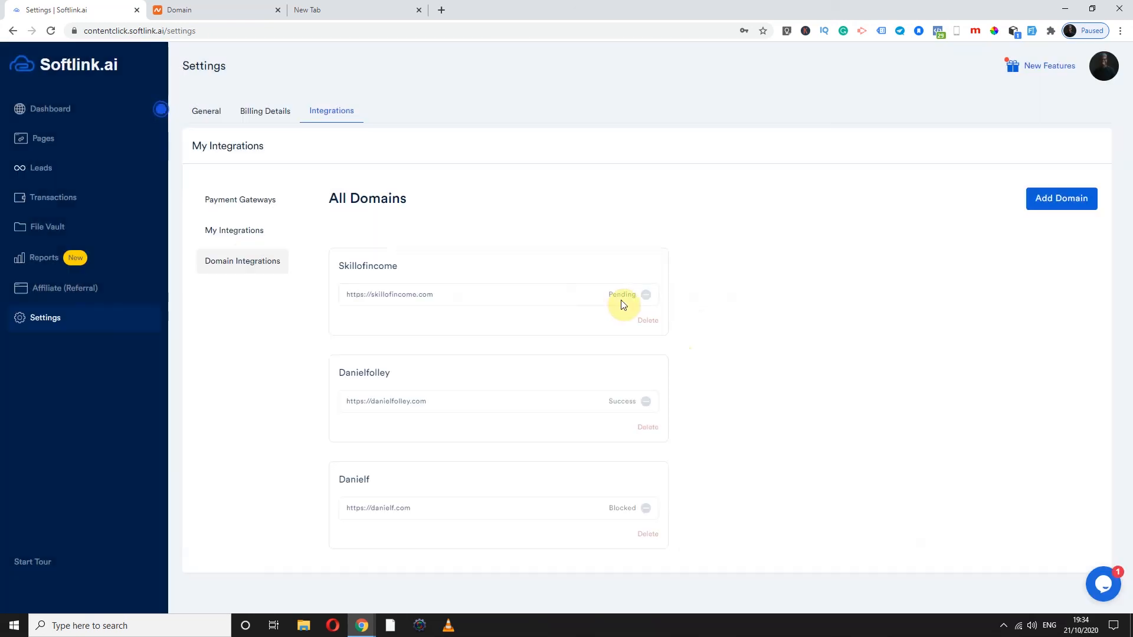
mouse_move(666, 319)
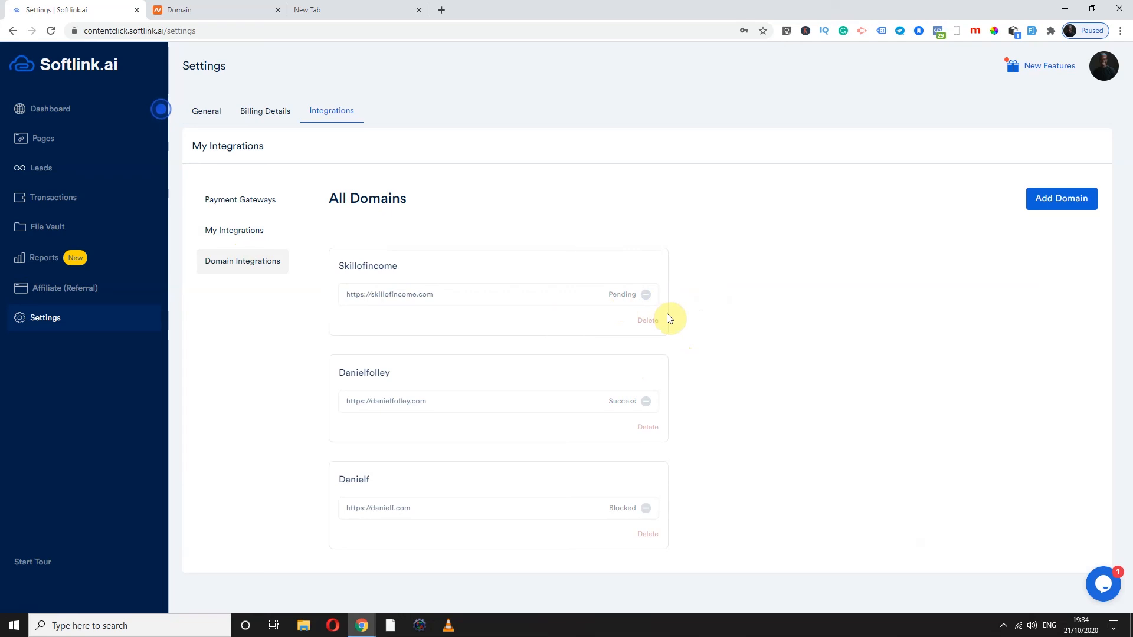
mouse_move(679, 309)
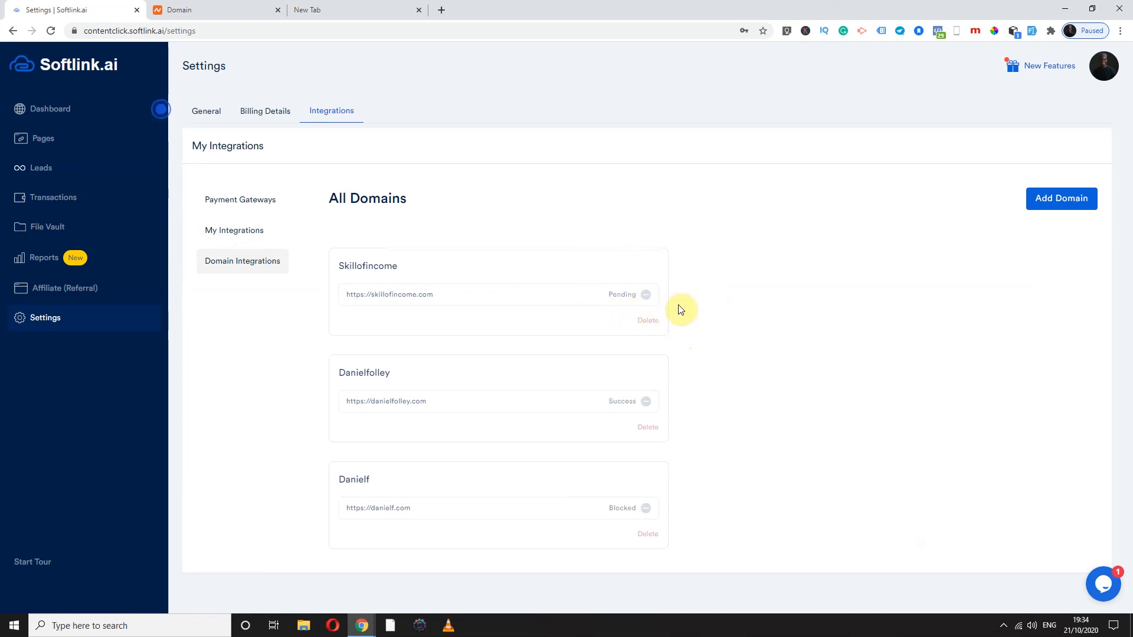